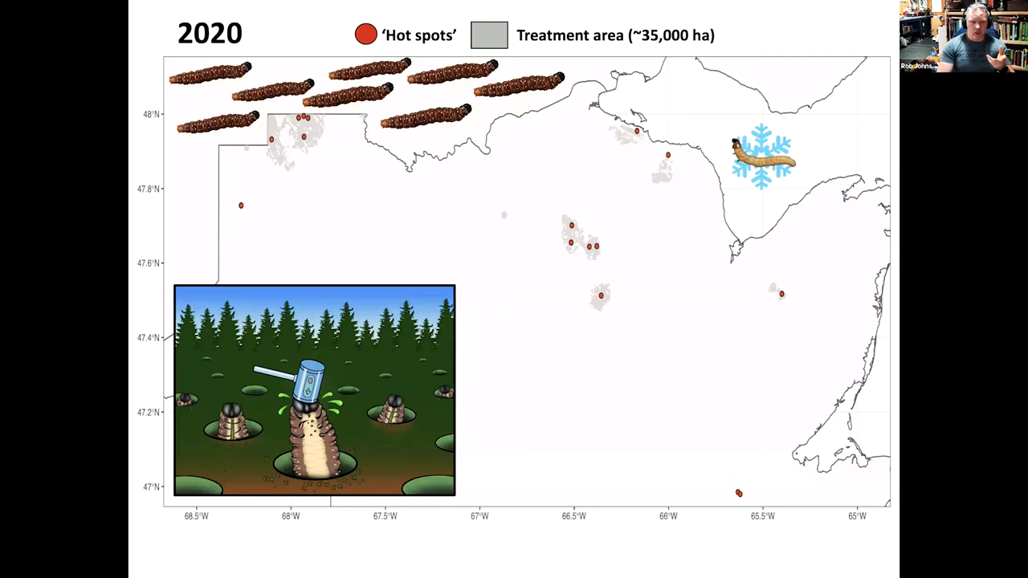
Step: Advance to the final acknowledgements slide, then close the PowerPoint presentation window
key(right)
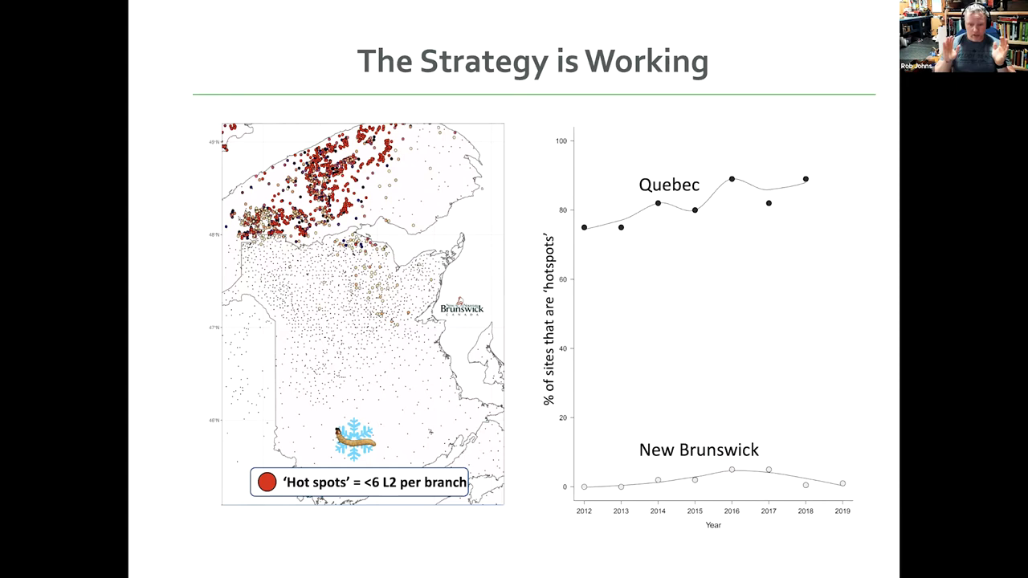
mouse_move(725, 203)
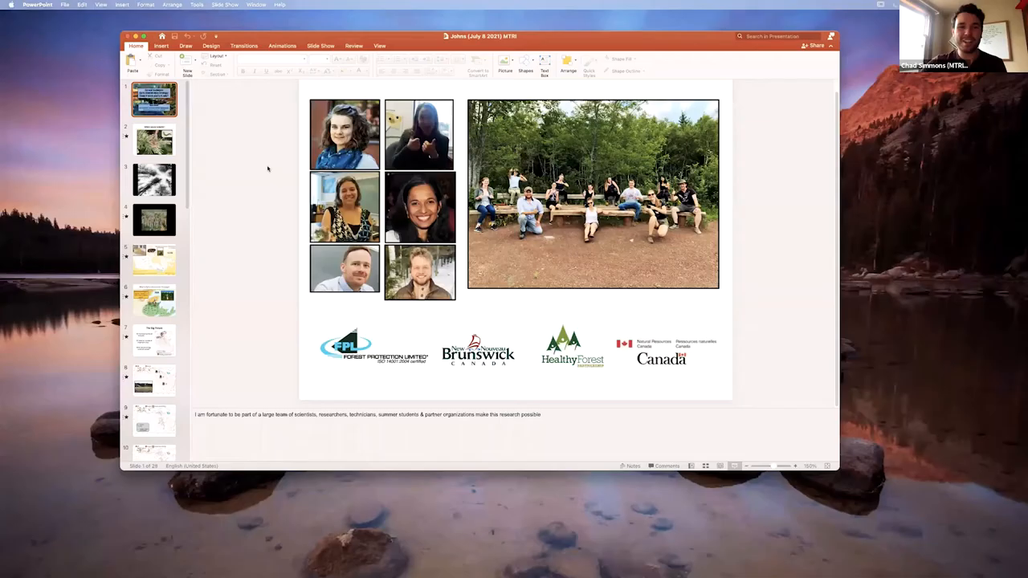
scroll(down, 3)
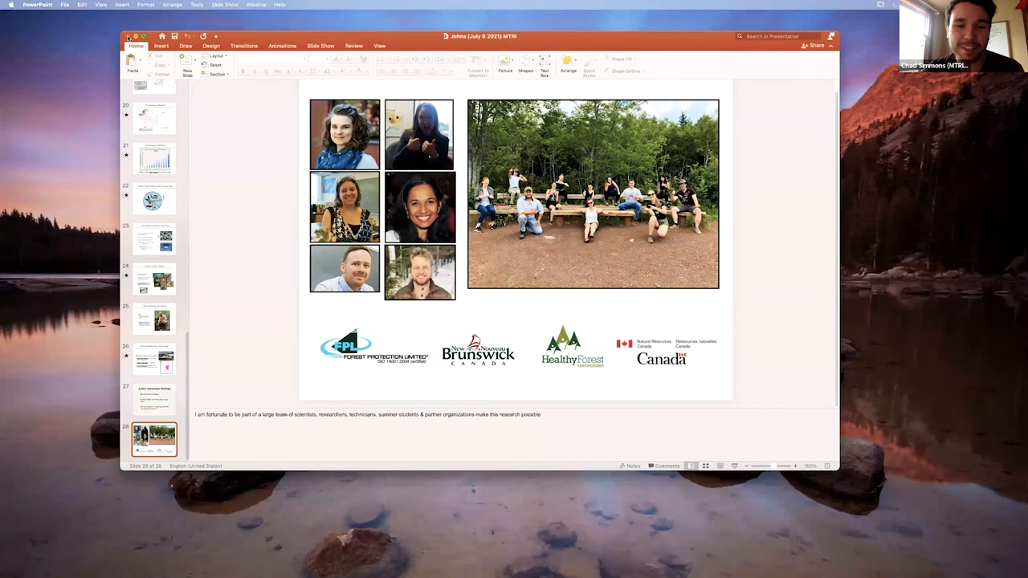
click(135, 36)
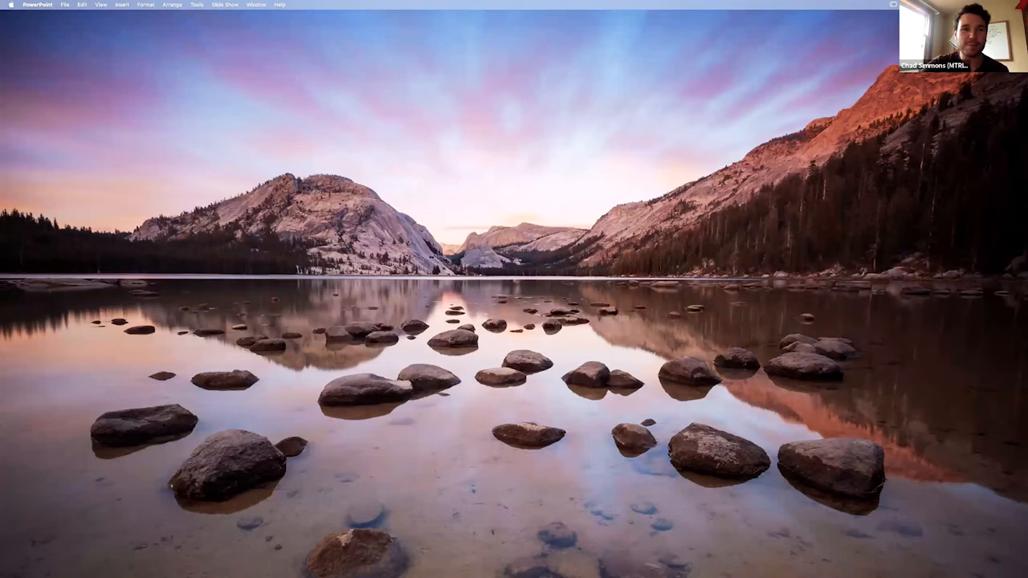